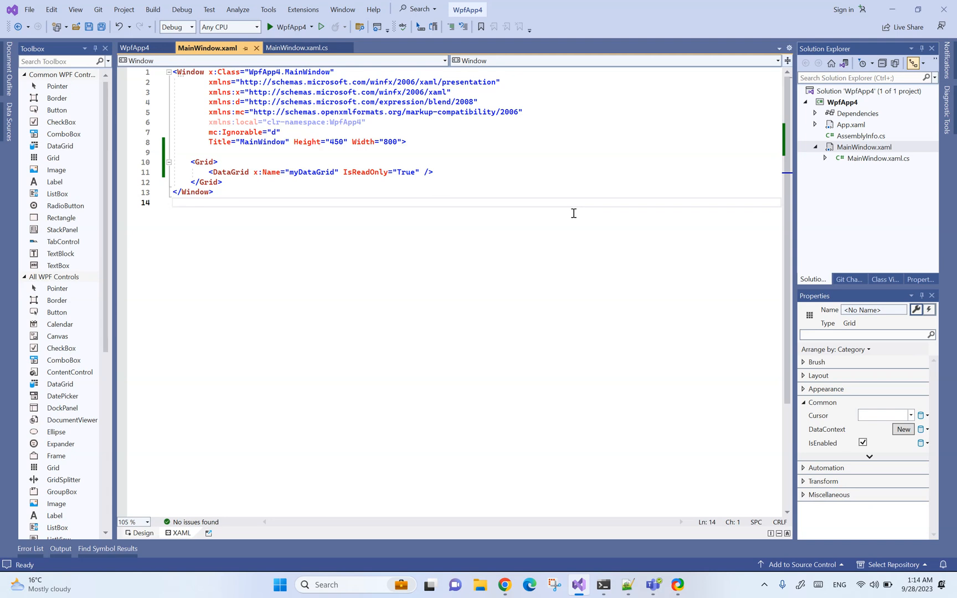
mouse_move(532, 207)
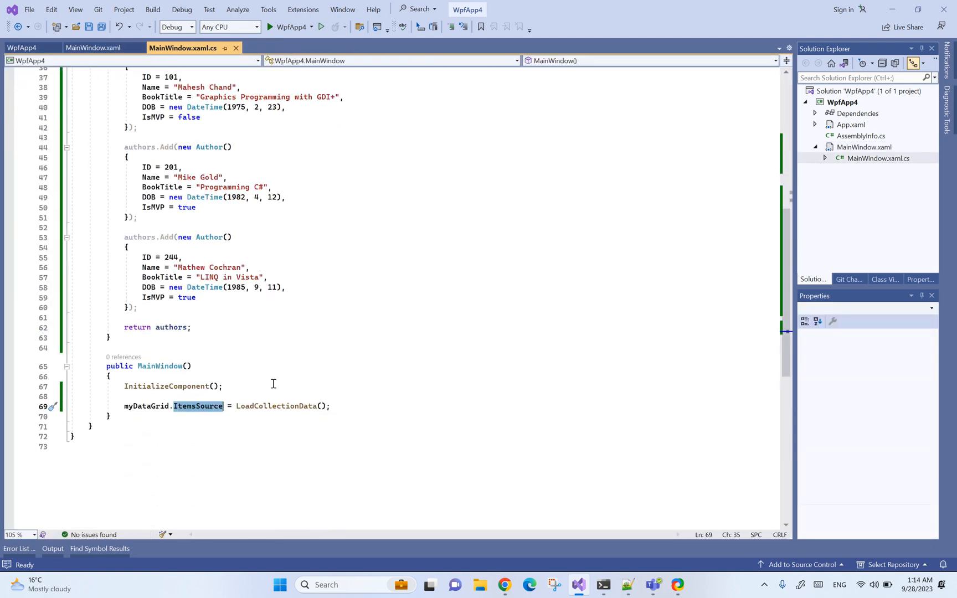
mouse_move(275, 406)
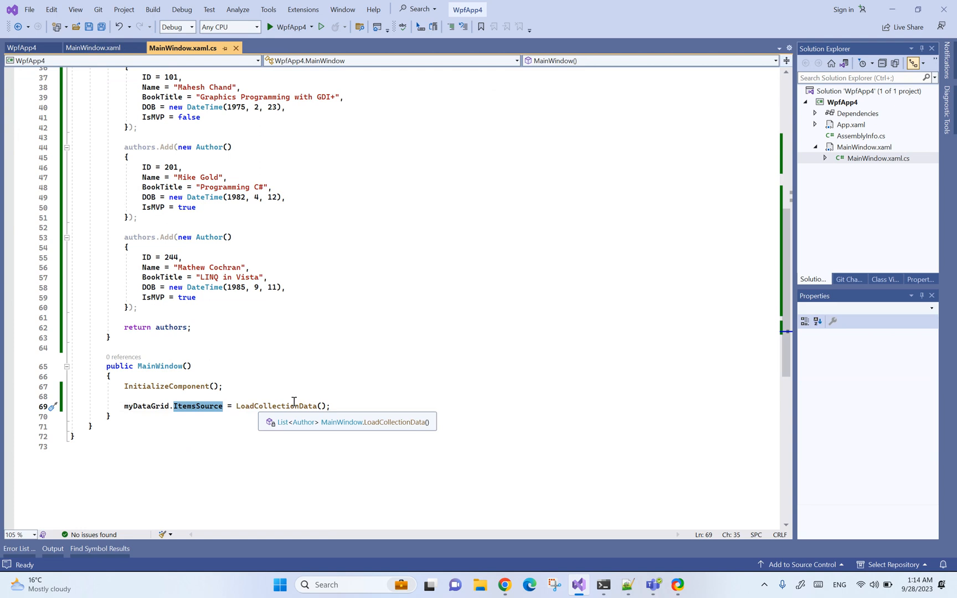
- Scroll up in MainWindow.xaml.cs to review the Author class and LoadCollectionData method
scroll(up, 3)
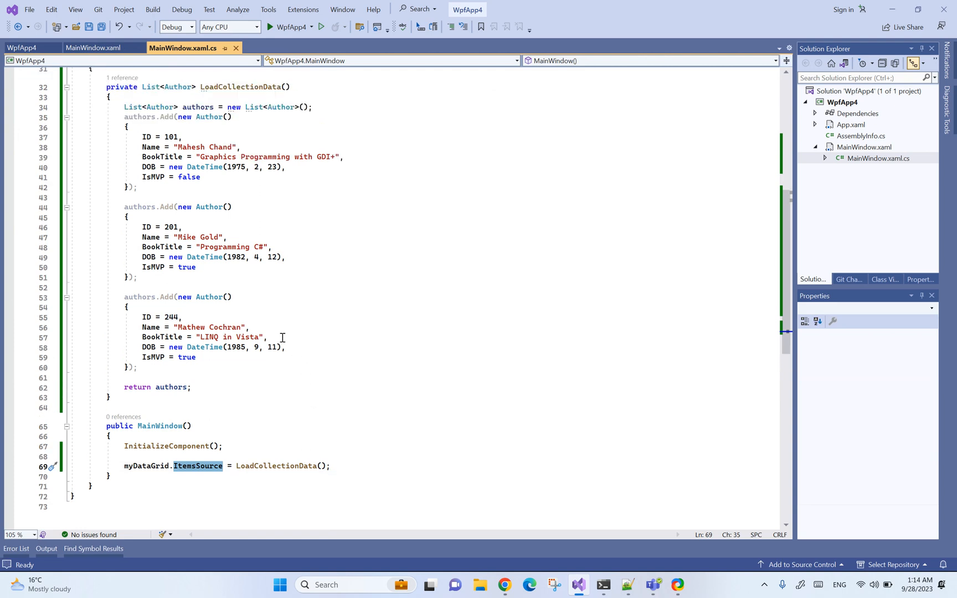
scroll(up, 3)
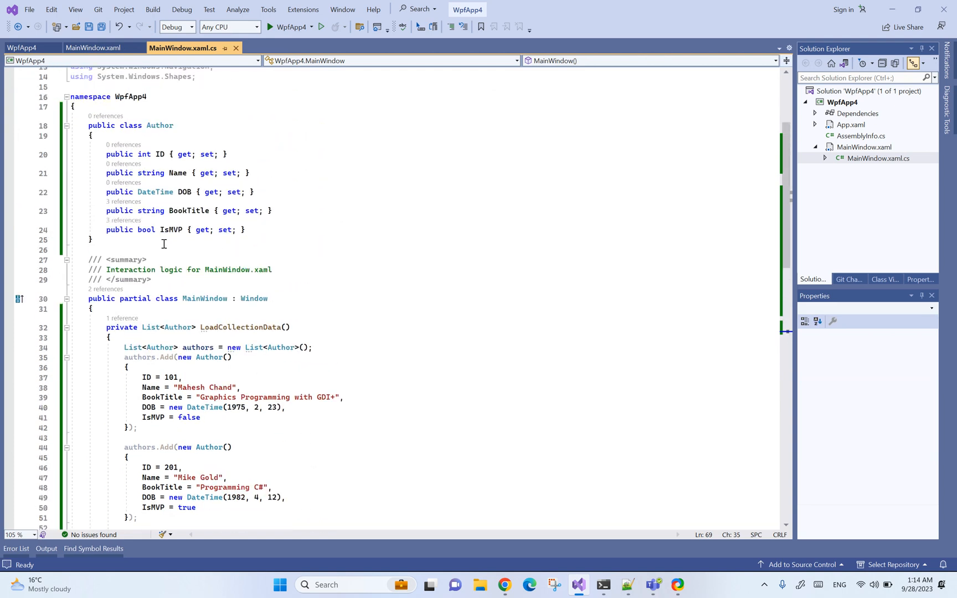
click(250, 192)
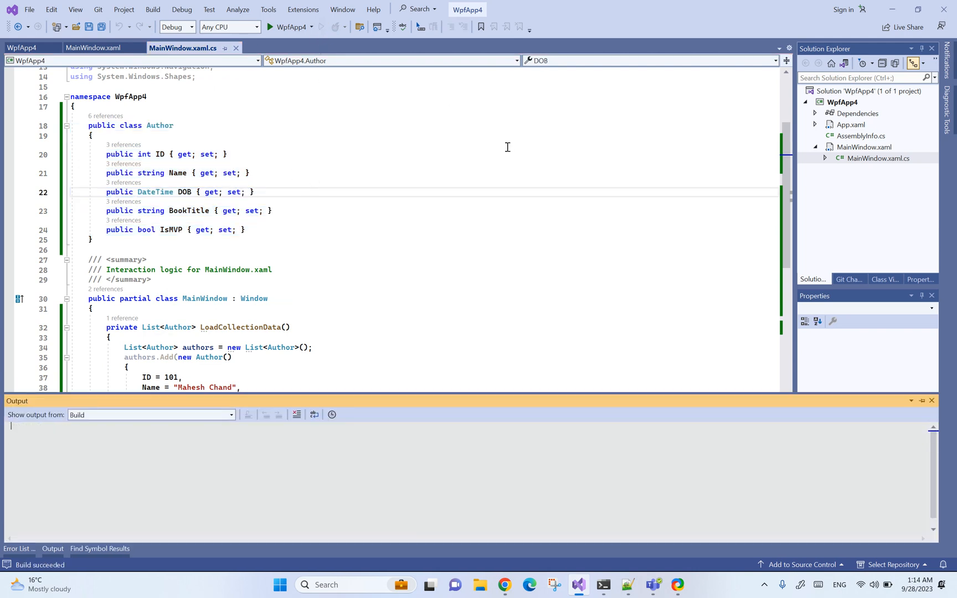
click(270, 26)
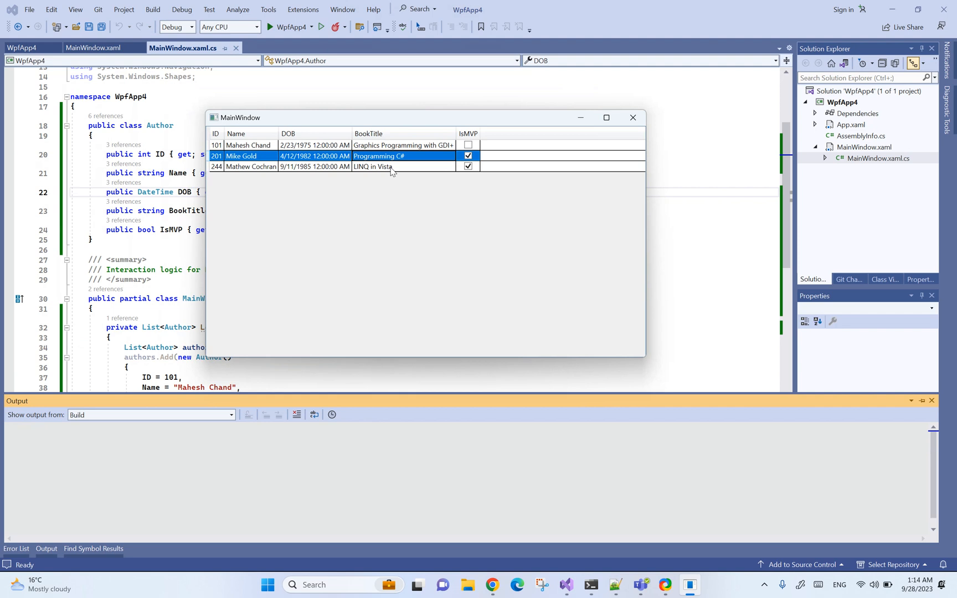
click(372, 167)
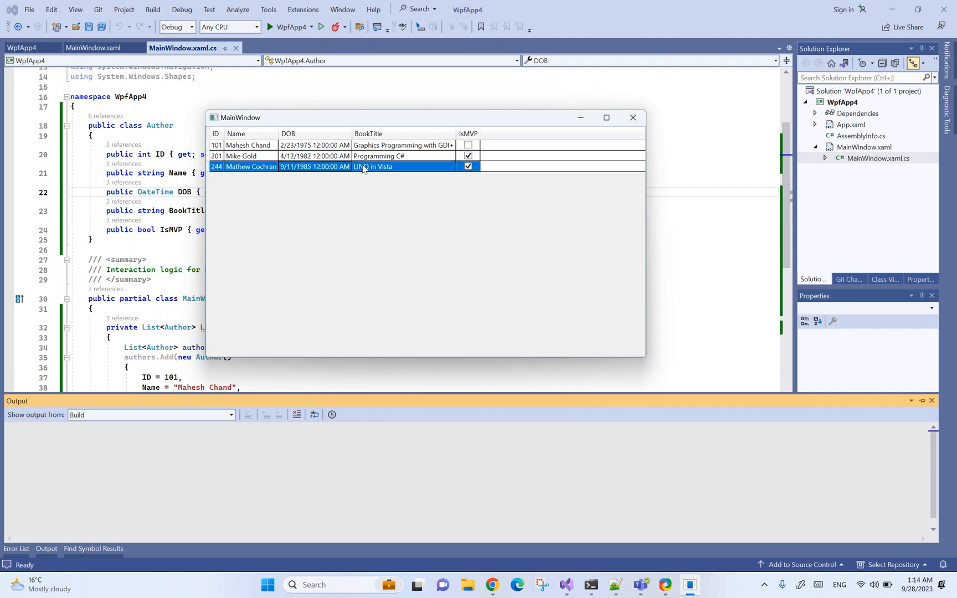
click(247, 145)
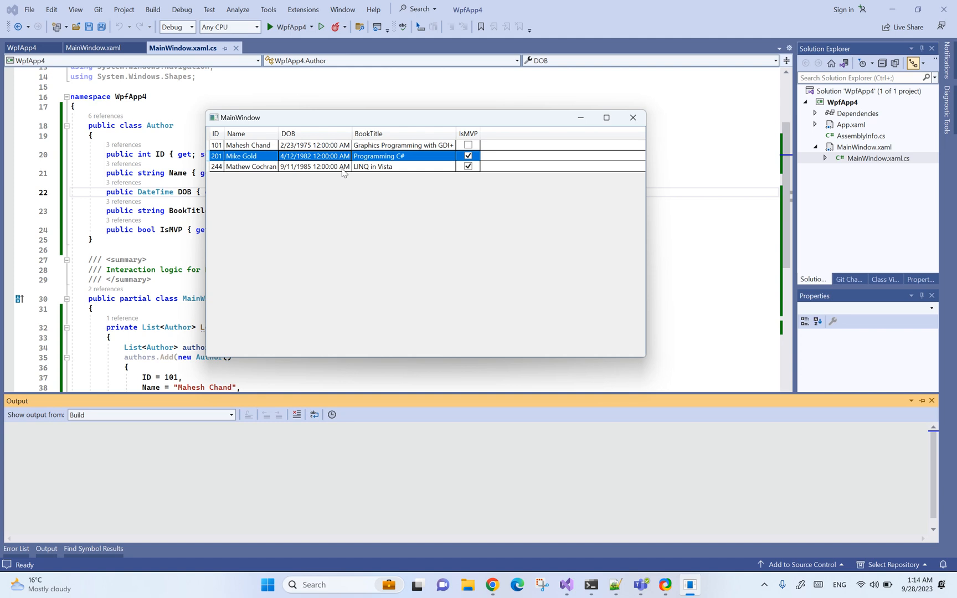
click(314, 167)
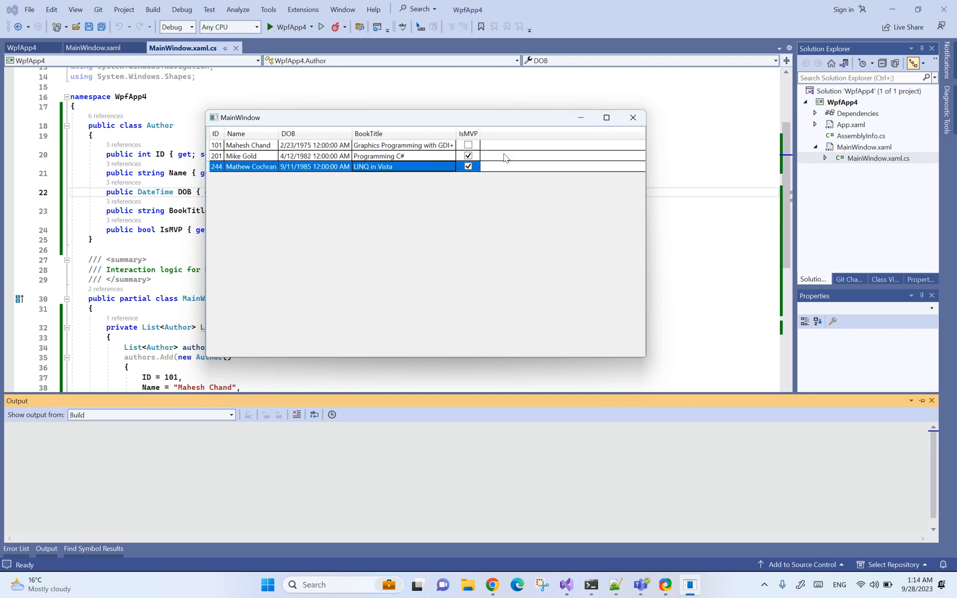
click(633, 118)
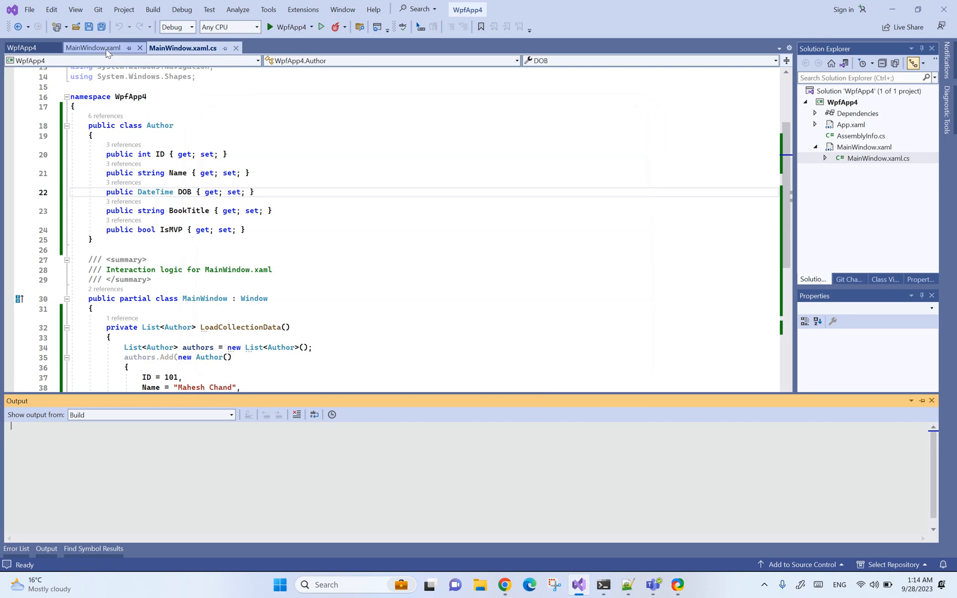
- In MainWindow.xaml, add a DataGrid.CellStyle block containing a Style with a Triggers section
click(92, 47)
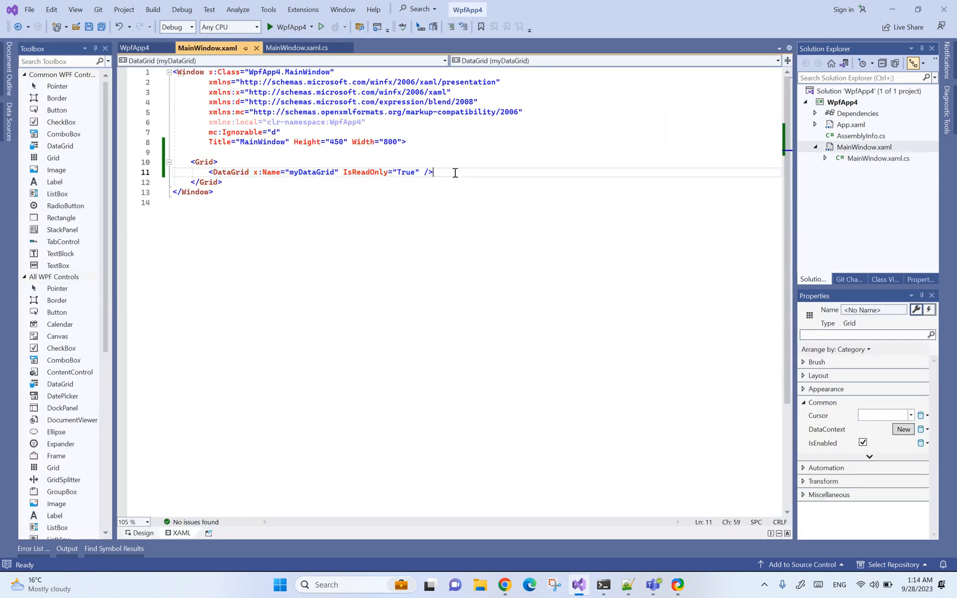
text(></DataGrid>)
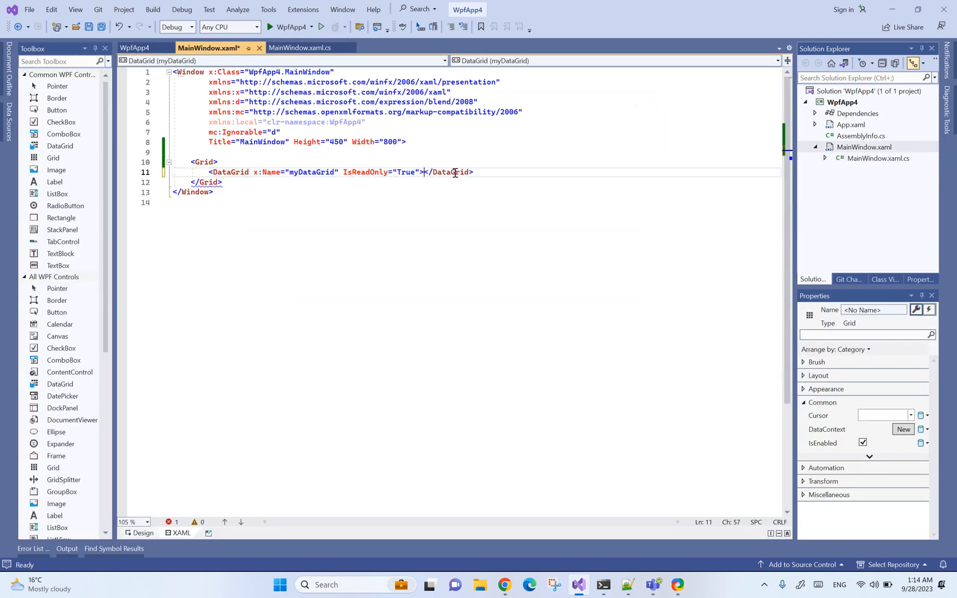
key(enter)
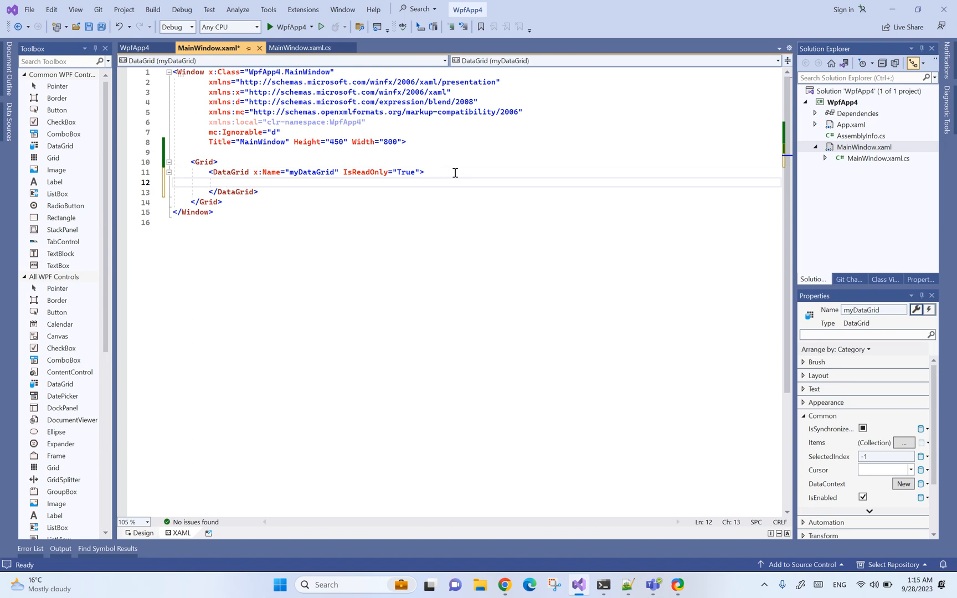
text(<DataGrid.CellStyle></DataGrid.CellStyle>)
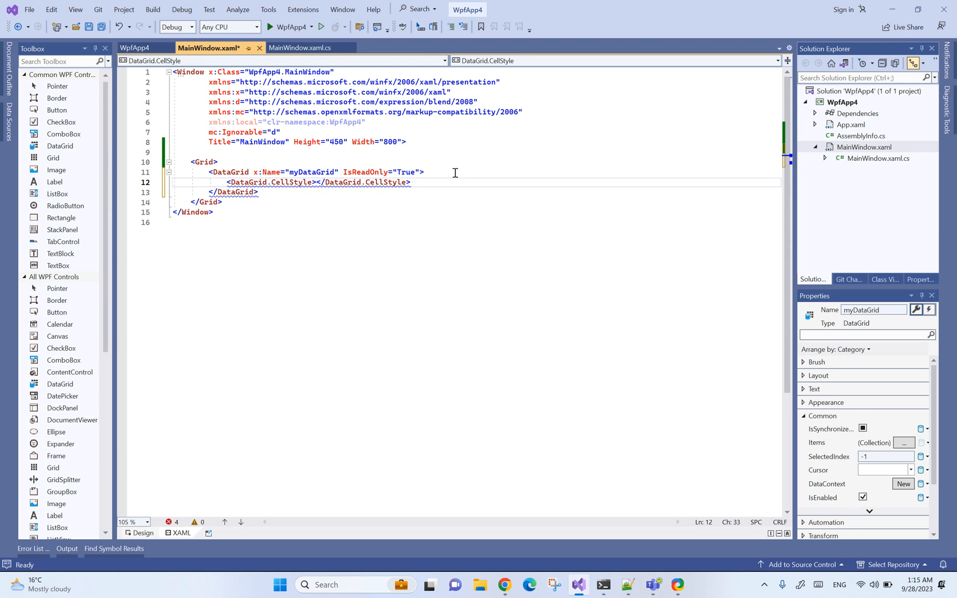
key(enter)
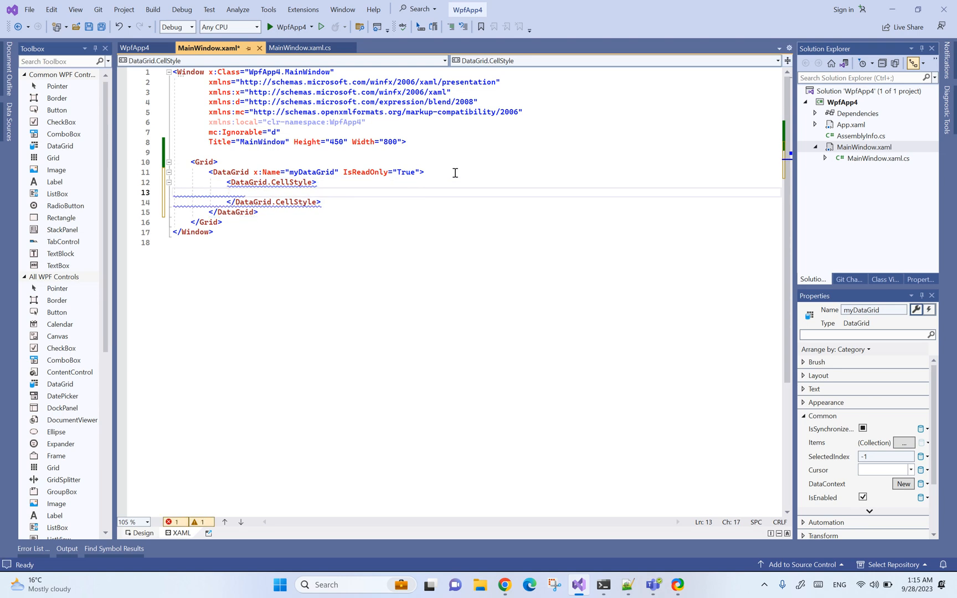
text(<Style>)
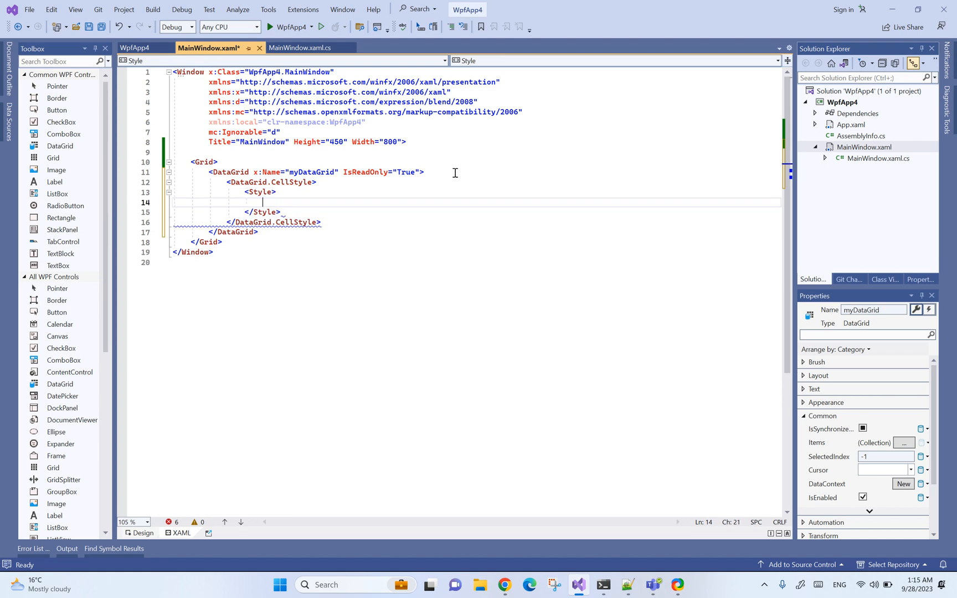
text(S)
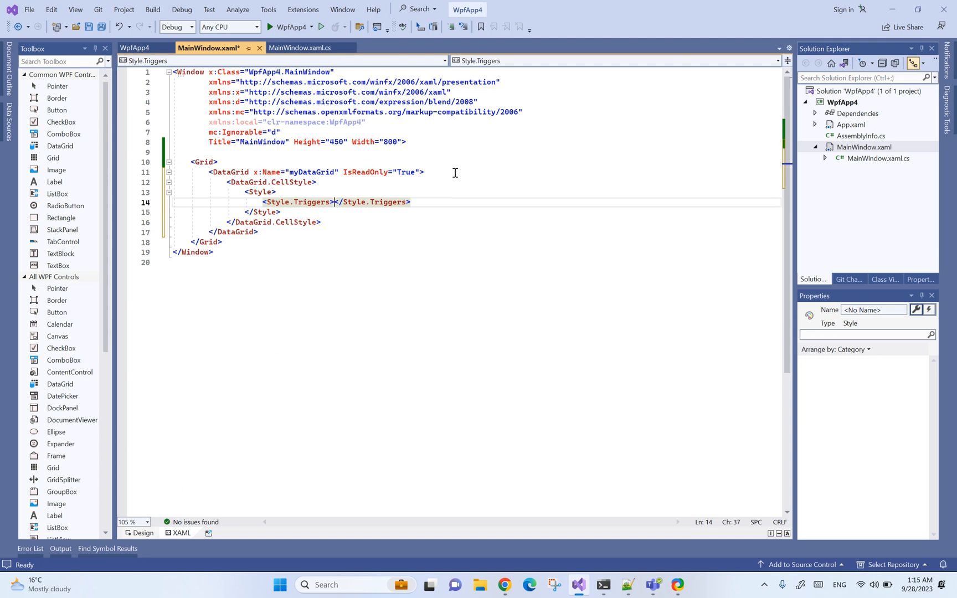
key(Enter)
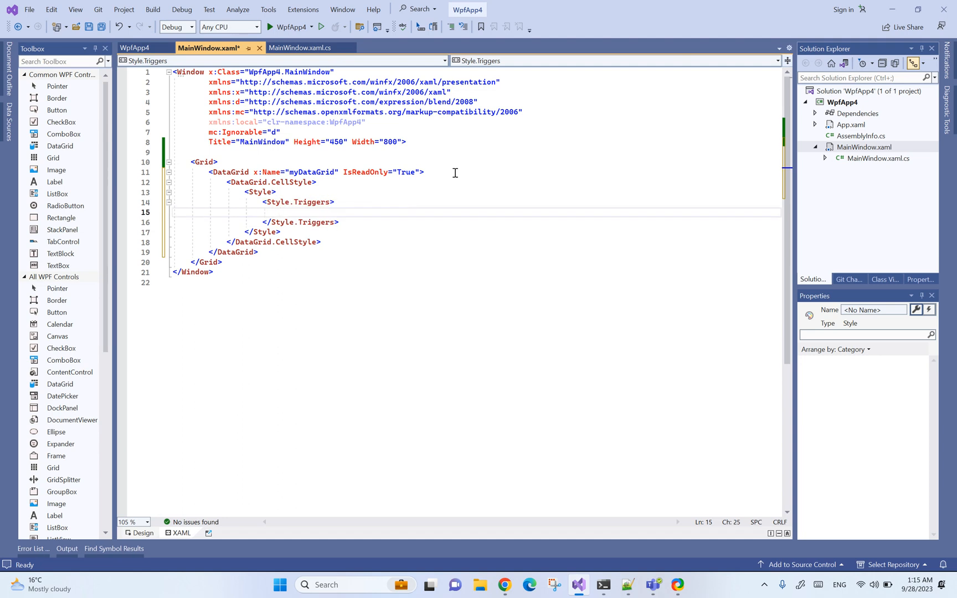
- Add a Trigger on DataGridCell.IsSelected with a Setter turning the Background Red
text(<Trigger)
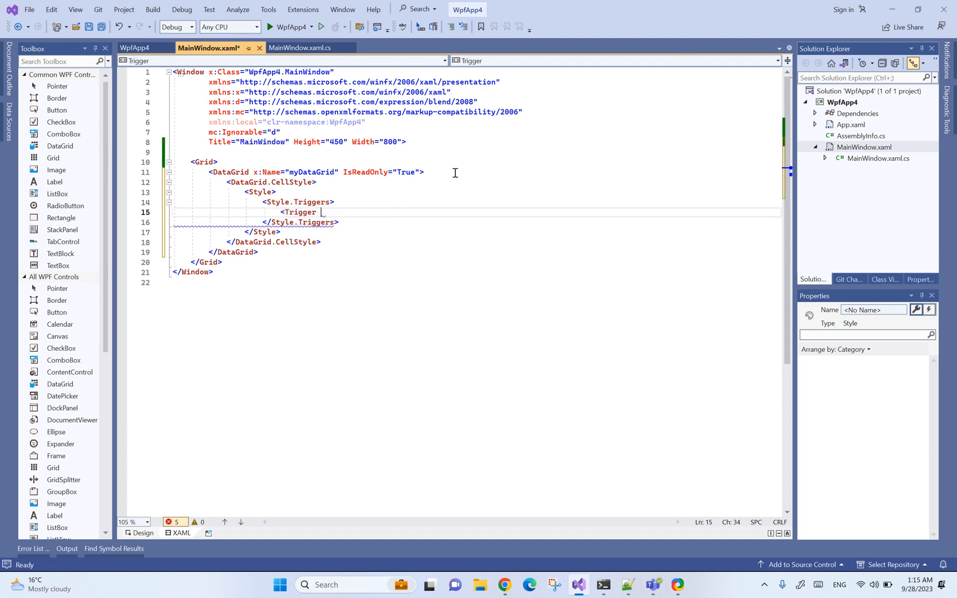
text(Property="")
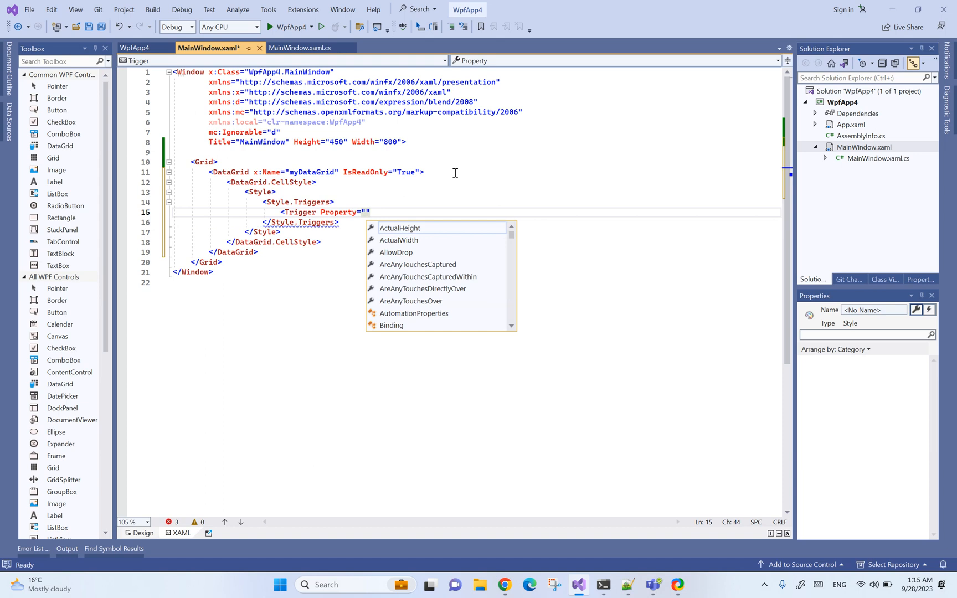
text(DataGrid)
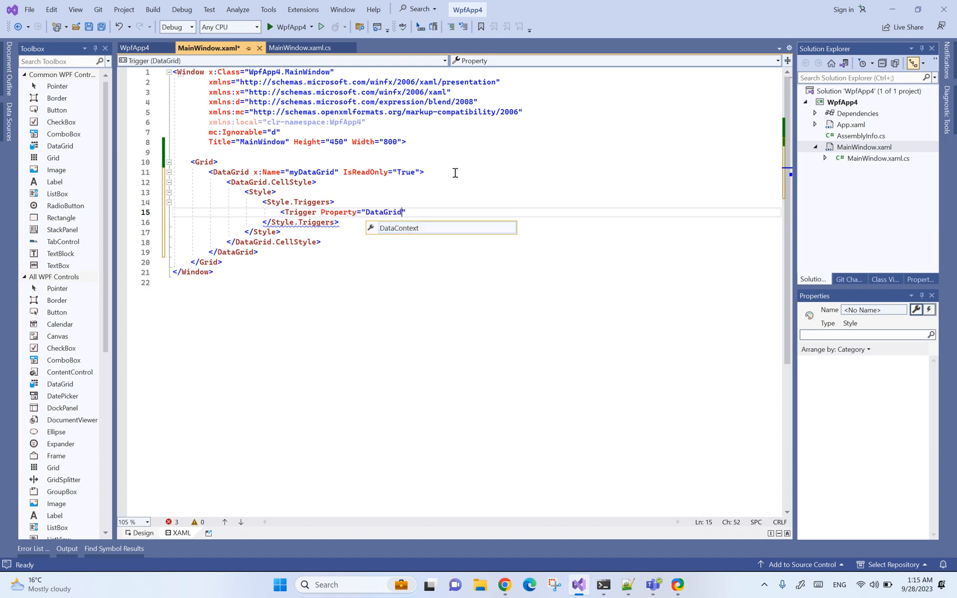
text(Cell.")
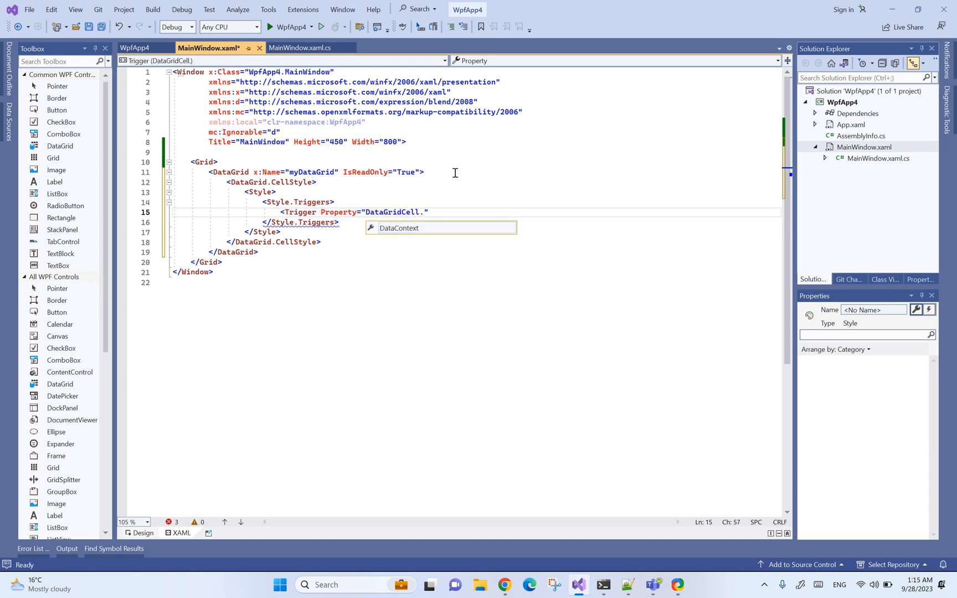
text(IsS)
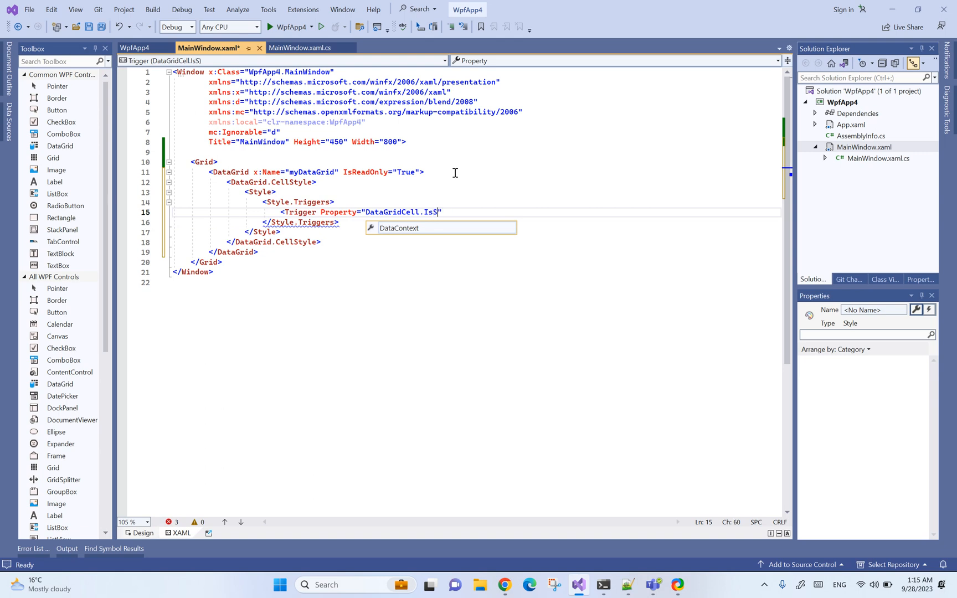
text(elected")
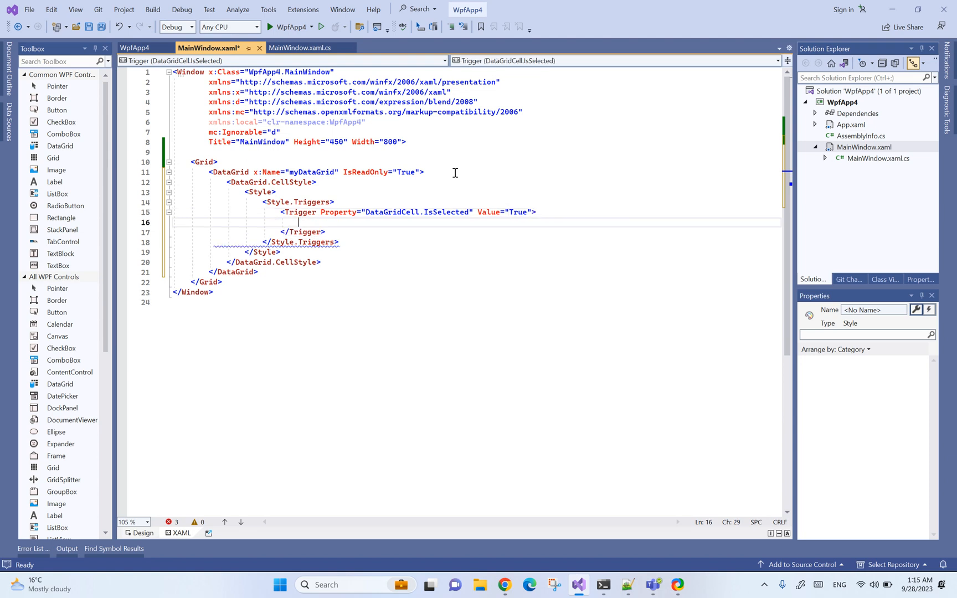
text(<Setter)
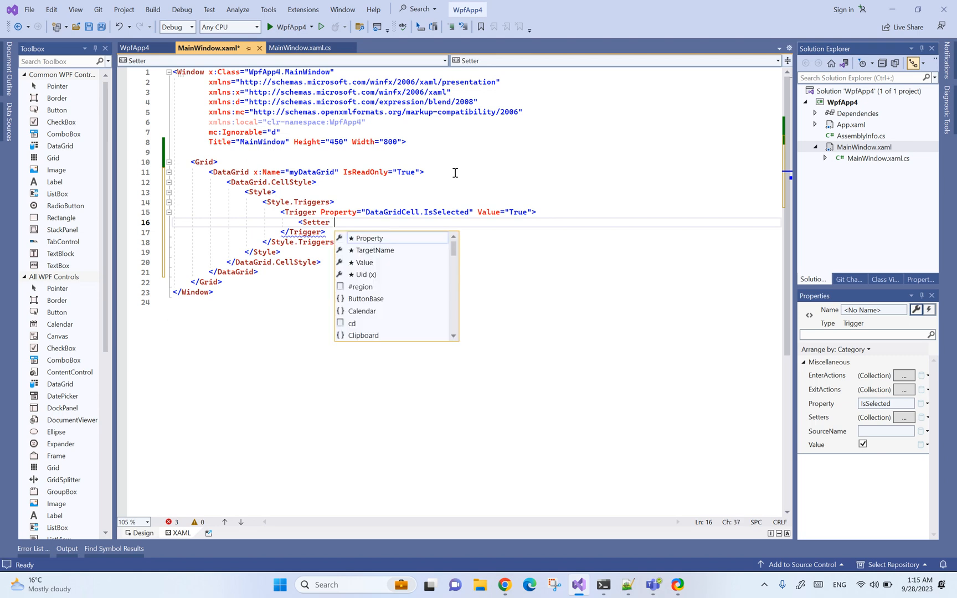
text(Property="DataGridCell.Background" Value=")
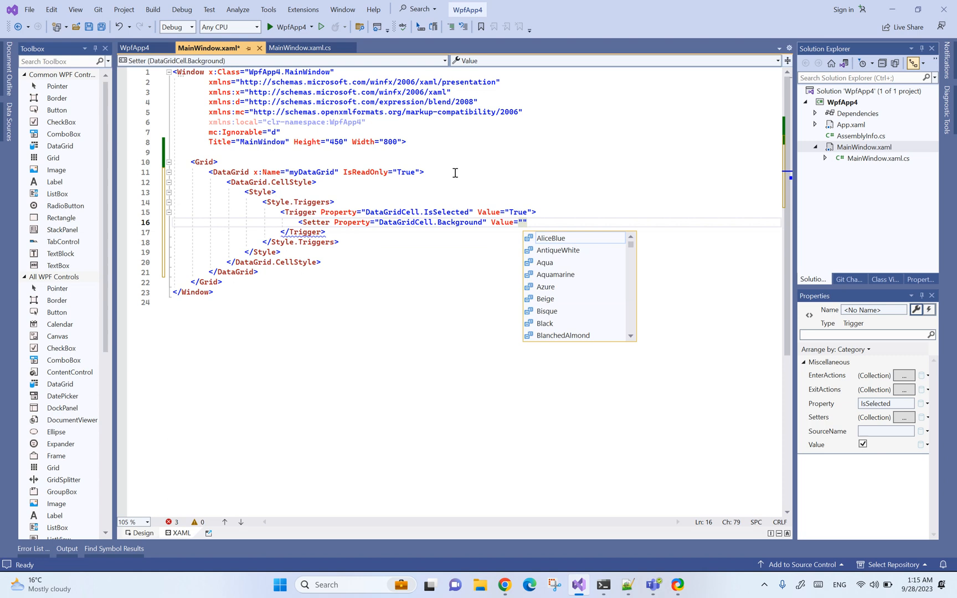
text(Red)
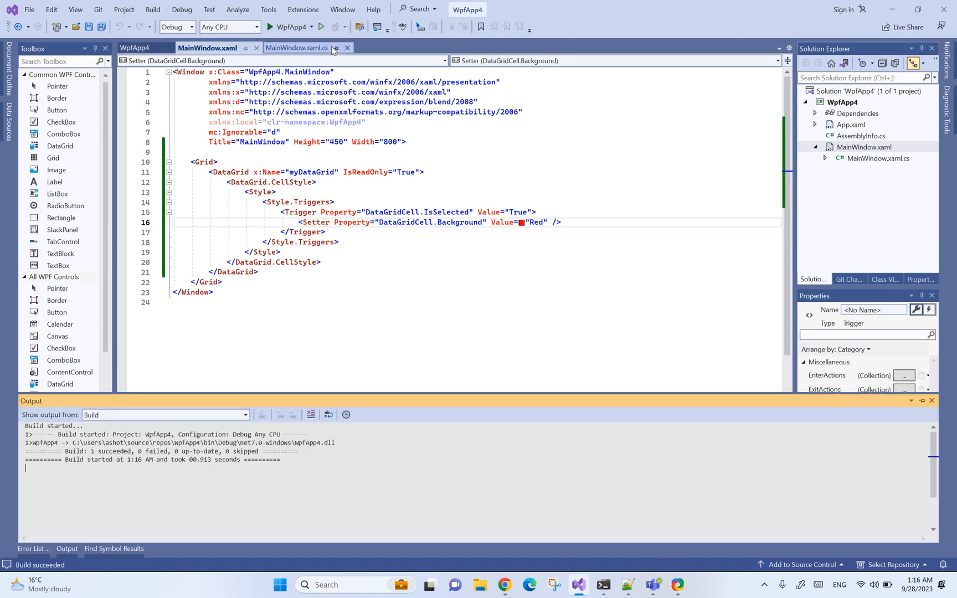
click(271, 26)
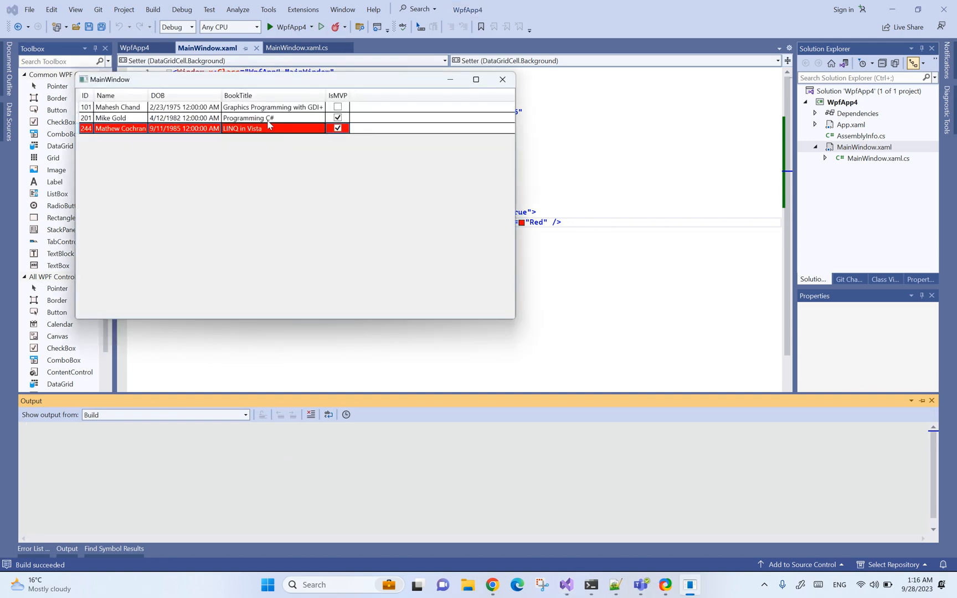
click(184, 117)
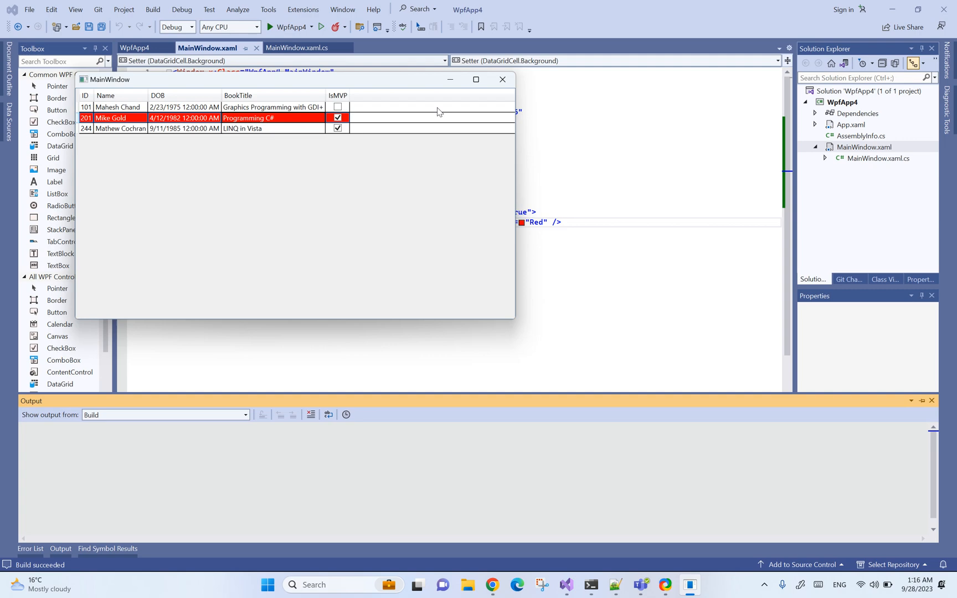
click(501, 79)
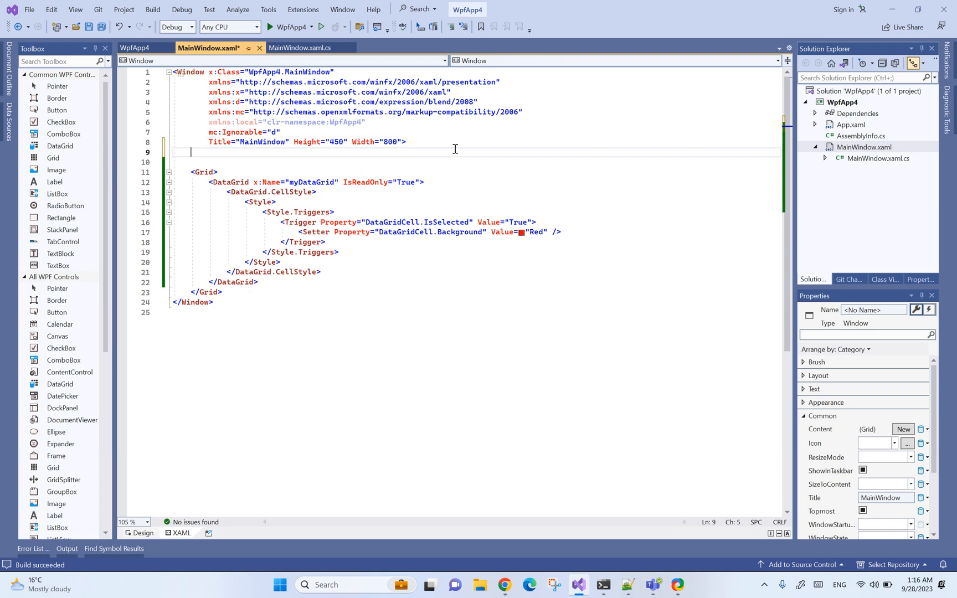
- Add Window.Resources and move the Style block out of the DataGrid
text(<Window.Resources>)
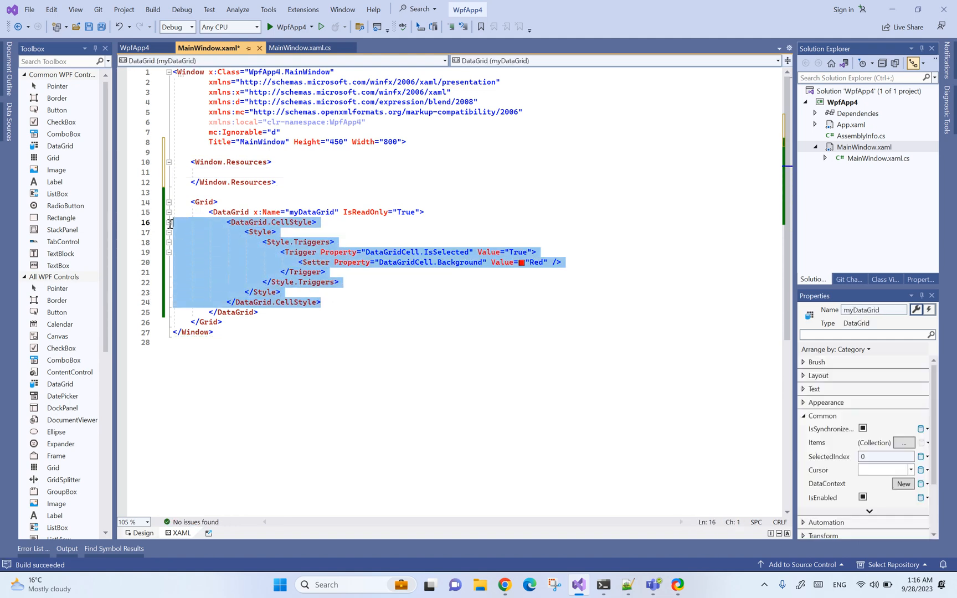
click(259, 232)
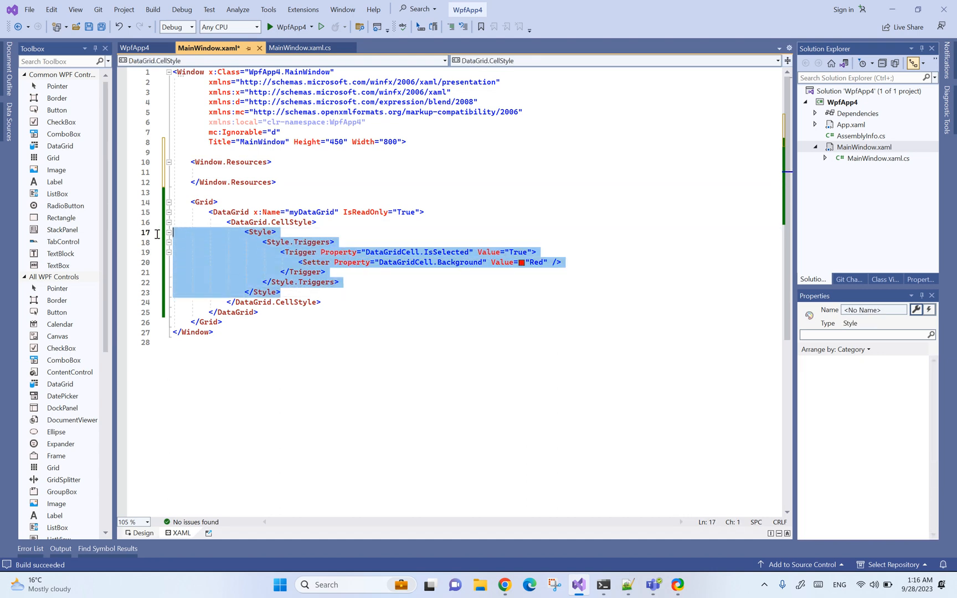
key(Delete)
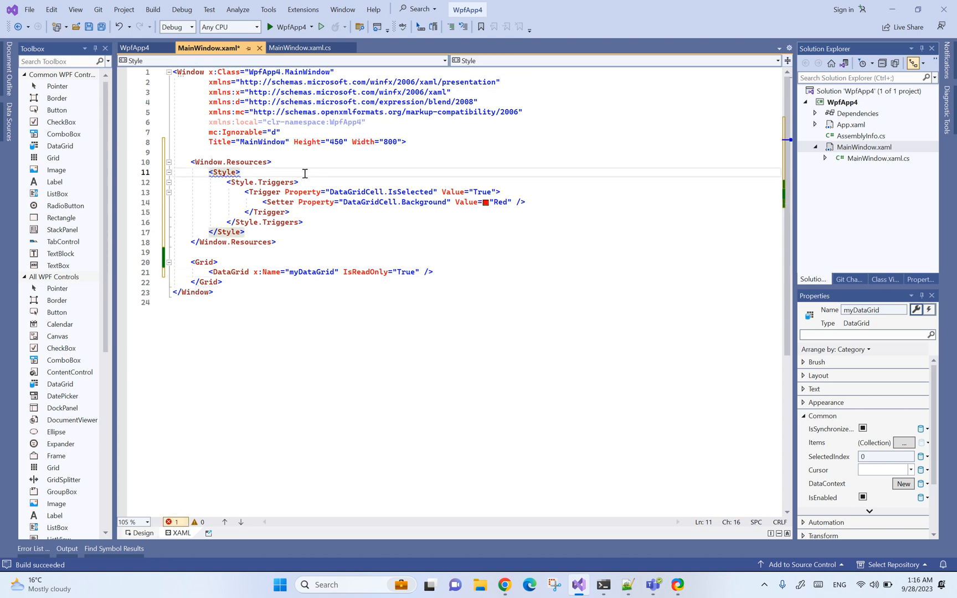
- Give the resource Style TargetType="{x:Type DataGridCell}"
text(TargetType=")
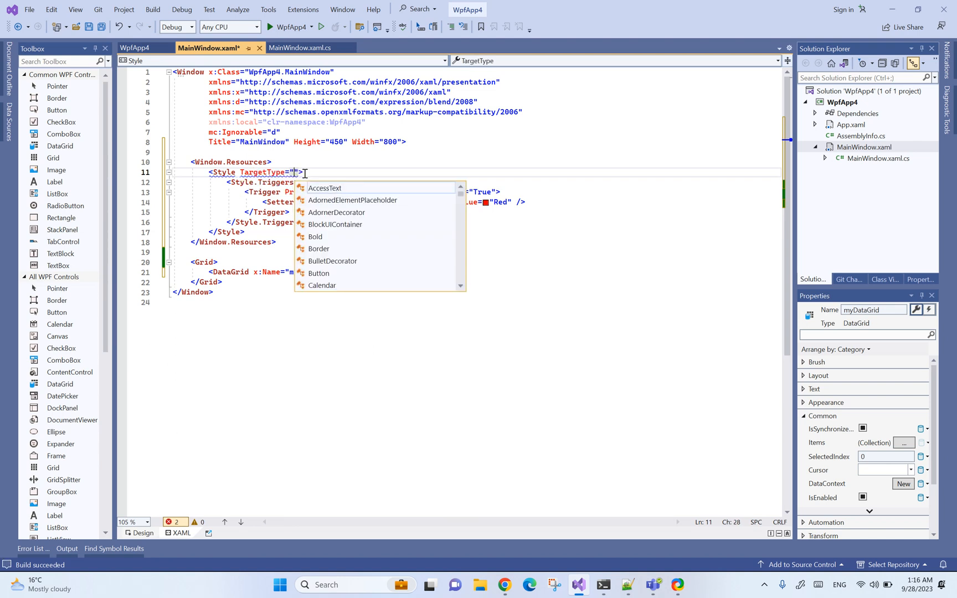
text({x:Type)
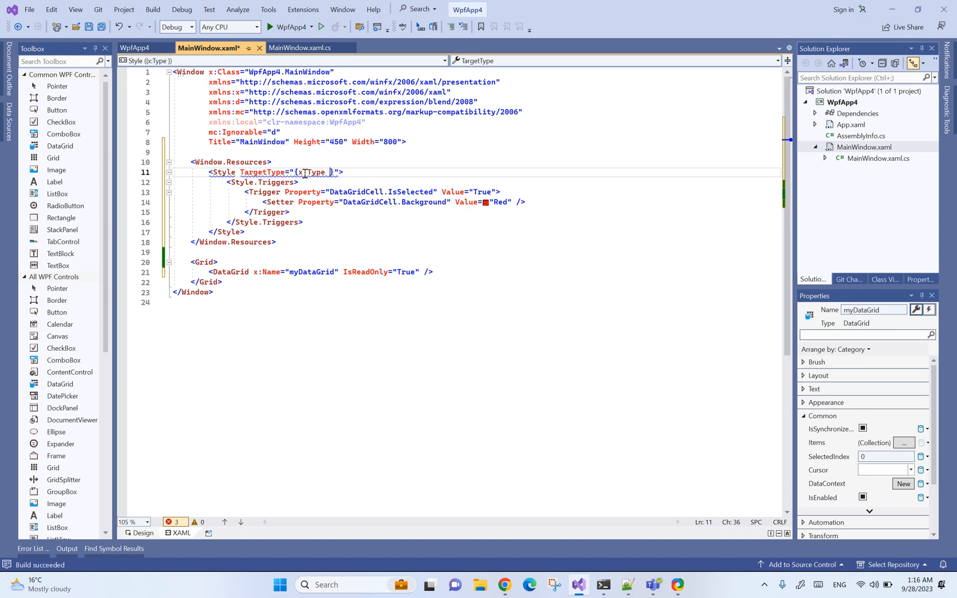
text(DataGridCell)
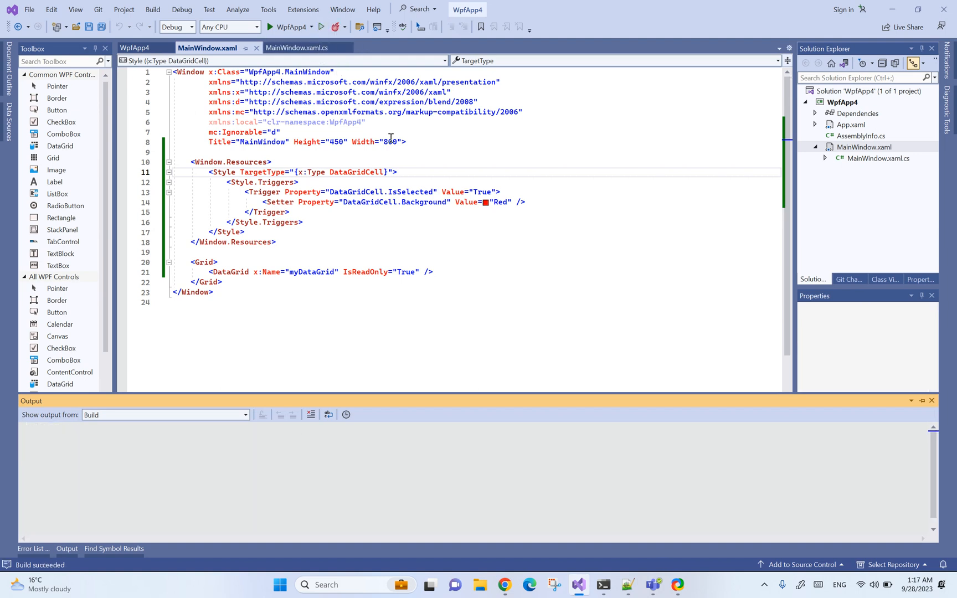
click(321, 26)
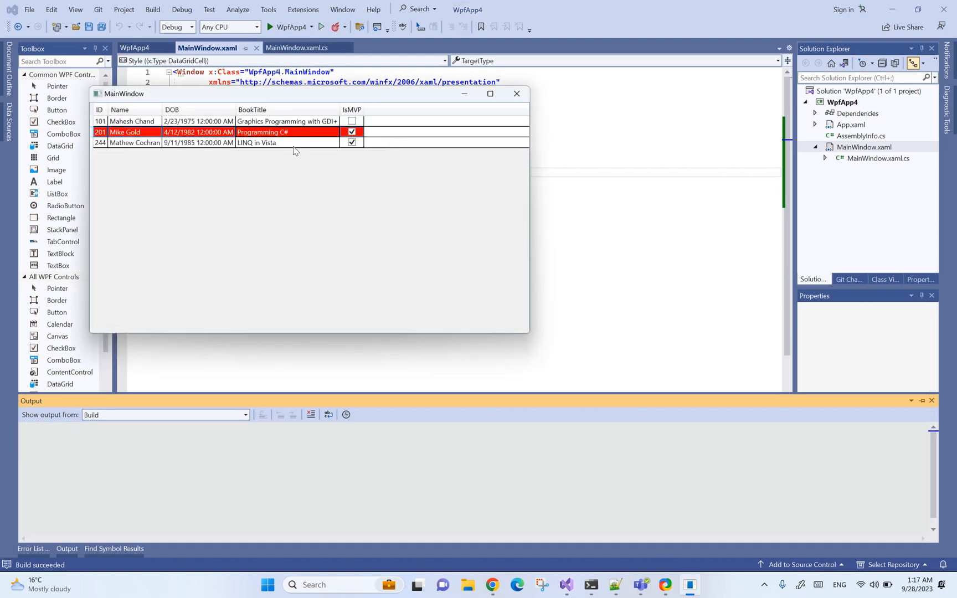
click(131, 121)
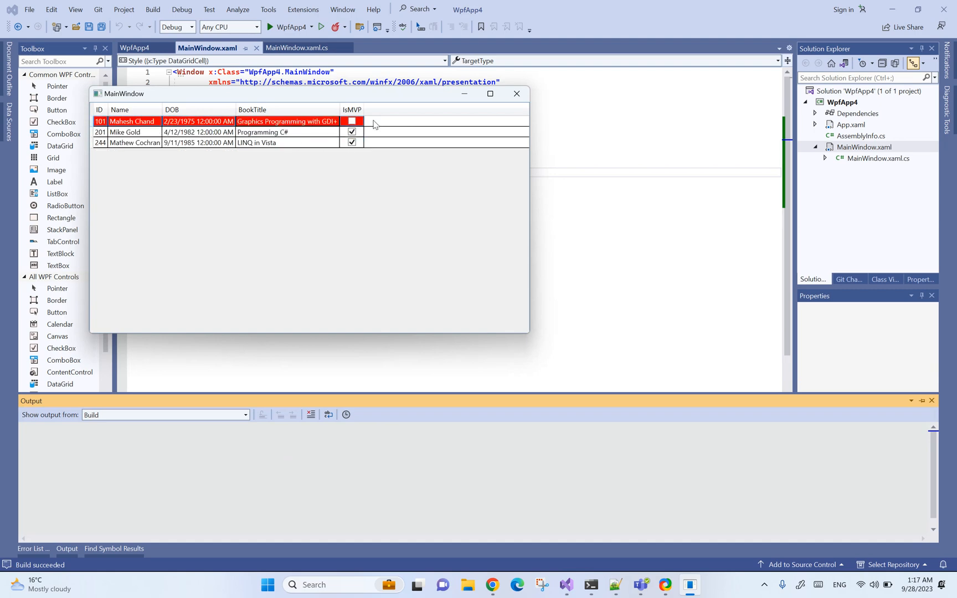
click(516, 94)
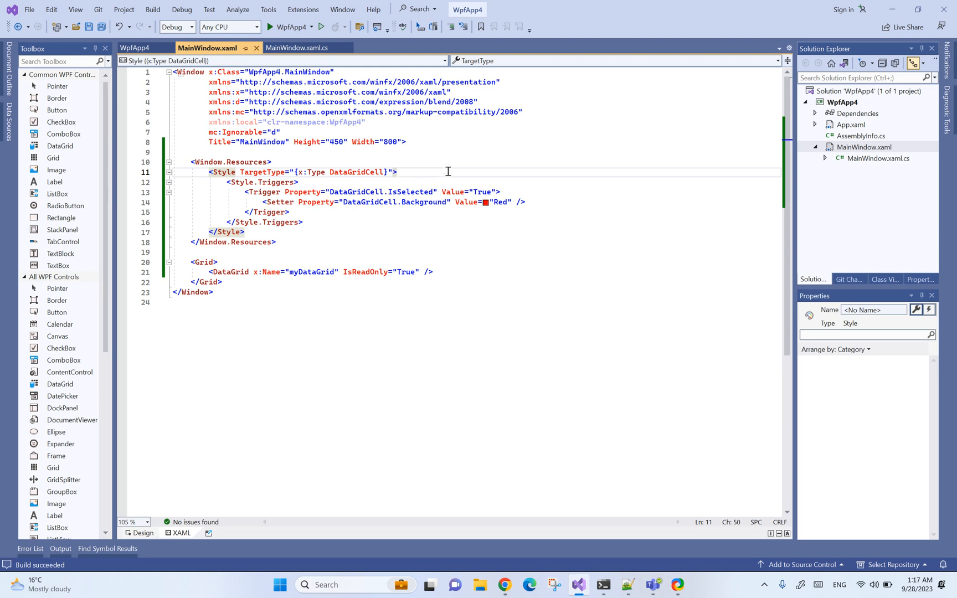
- Key the style myCellStyle, set the grid's CellStyle to {StaticResource myCellStyle}, and run the app
text(x:)
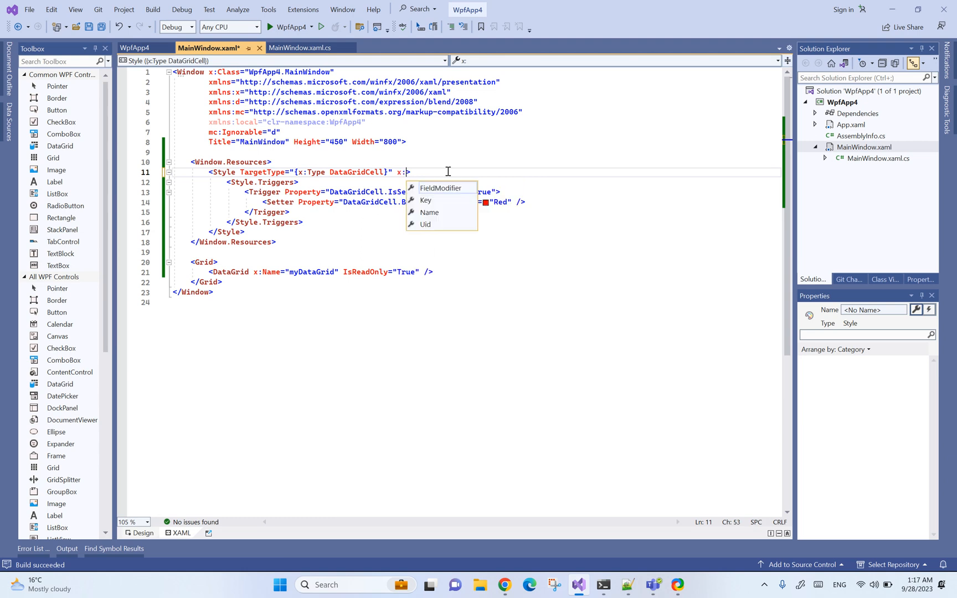
text(Ky)
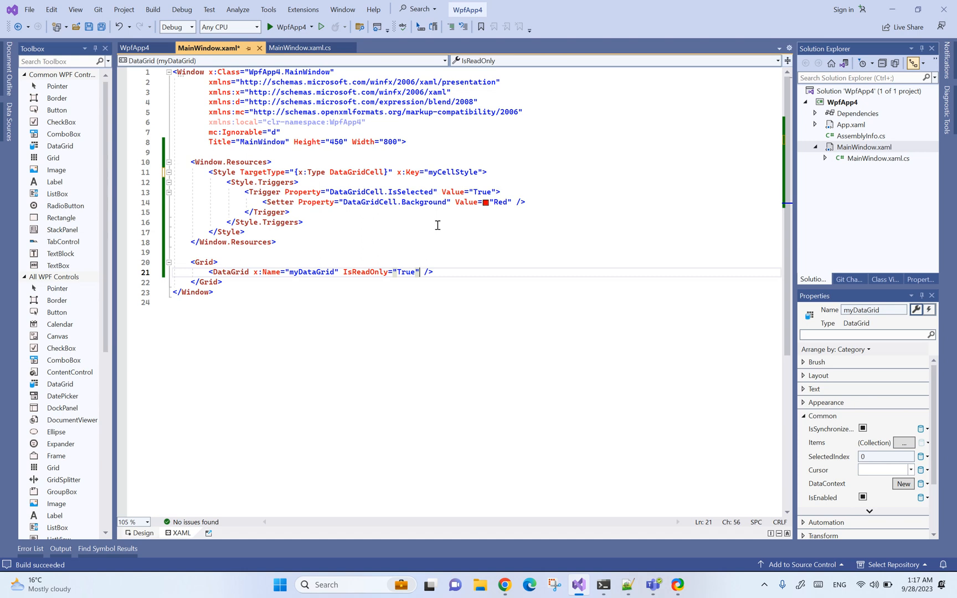
text(CellStyle="")
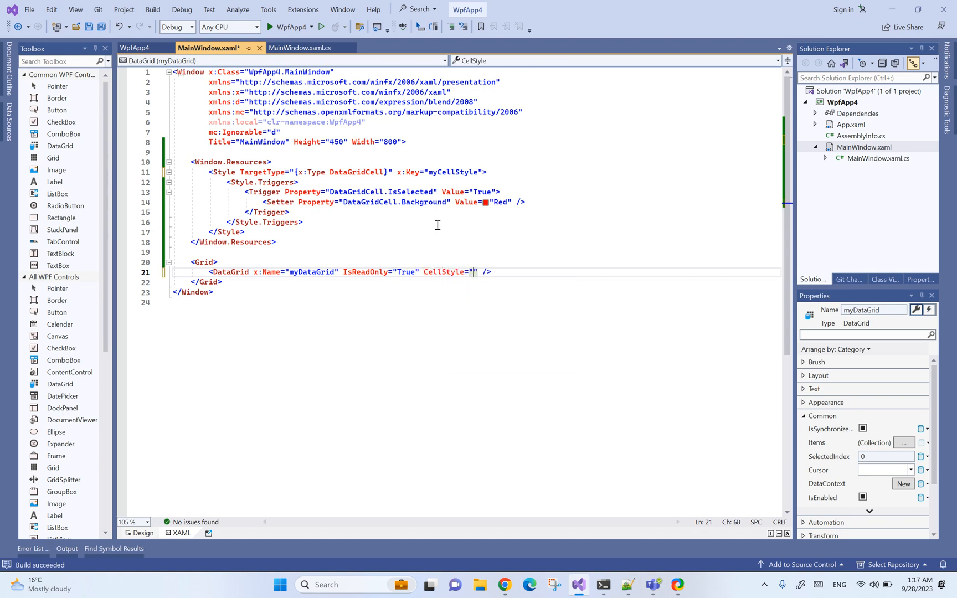
text({})
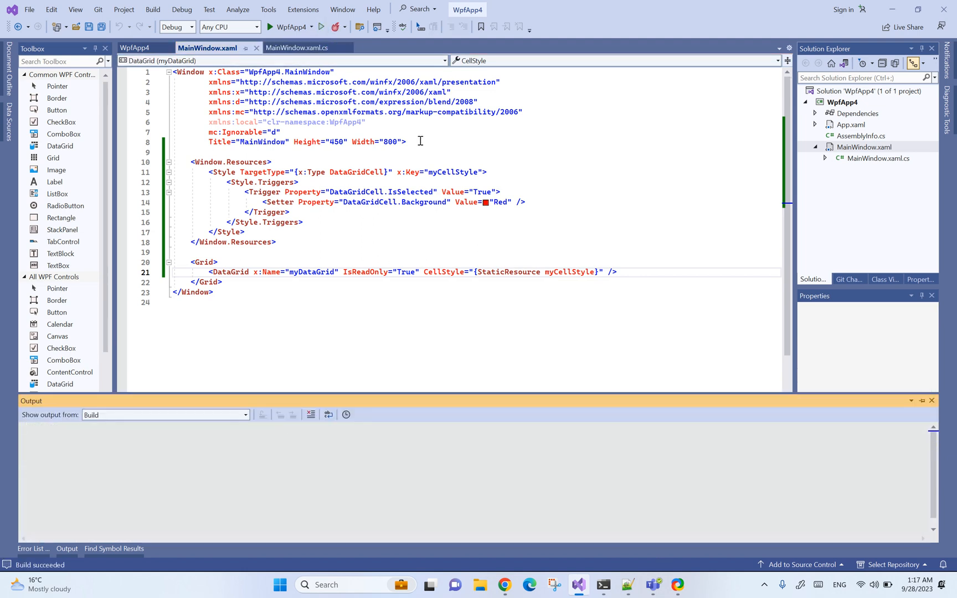
click(322, 26)
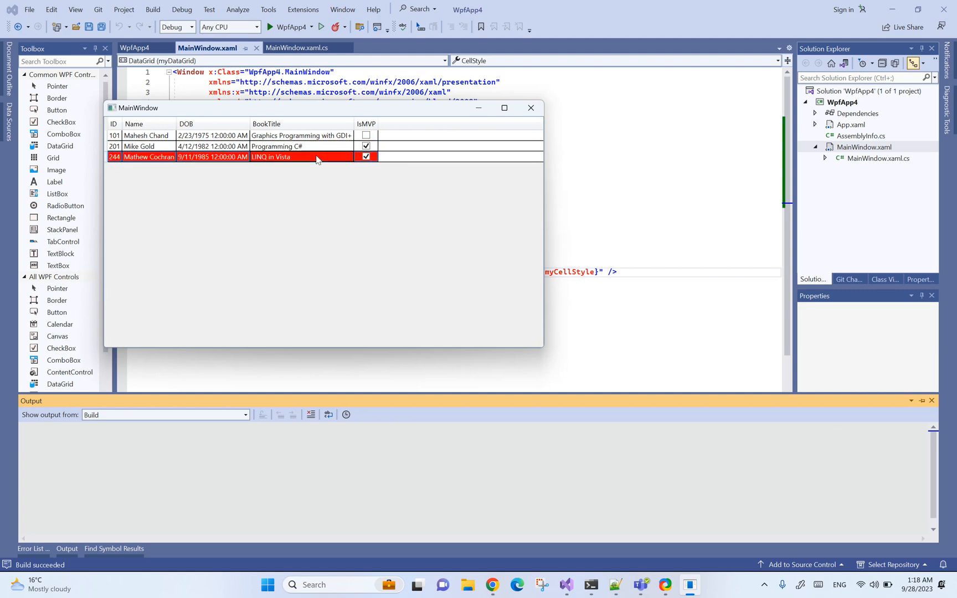